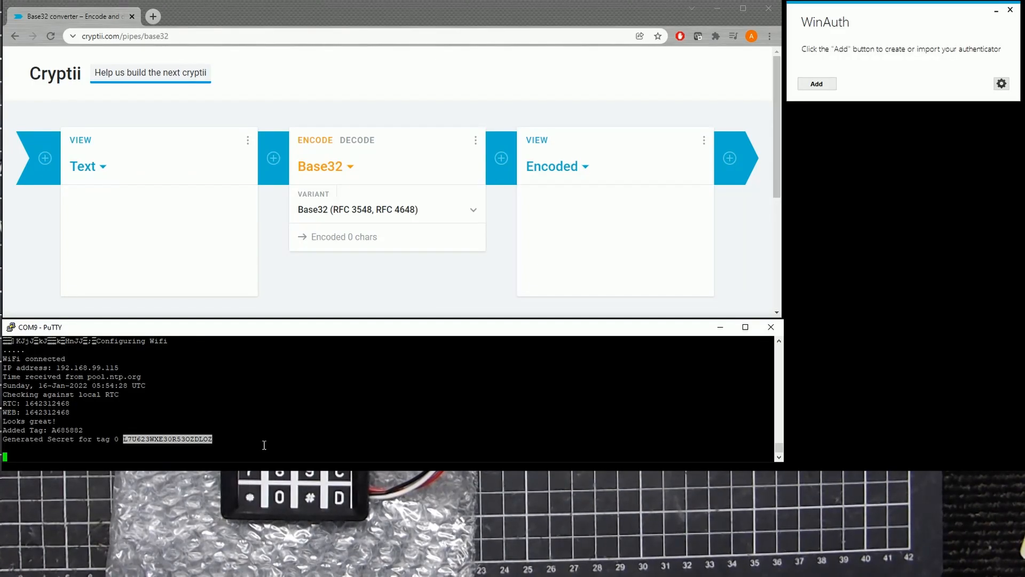
pyautogui.rightClick(85, 201)
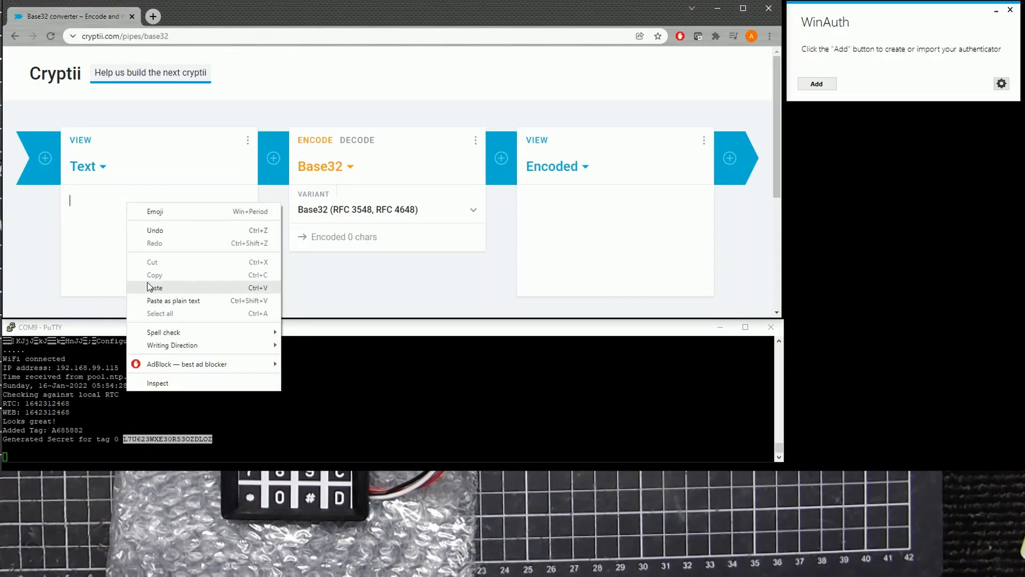
pyautogui.click(155, 288)
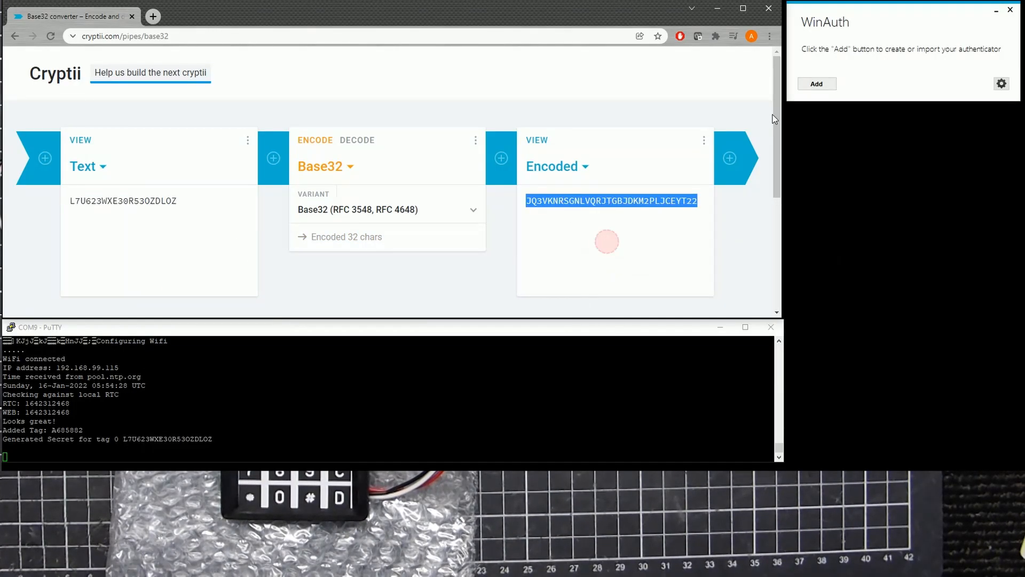
pyautogui.click(816, 84)
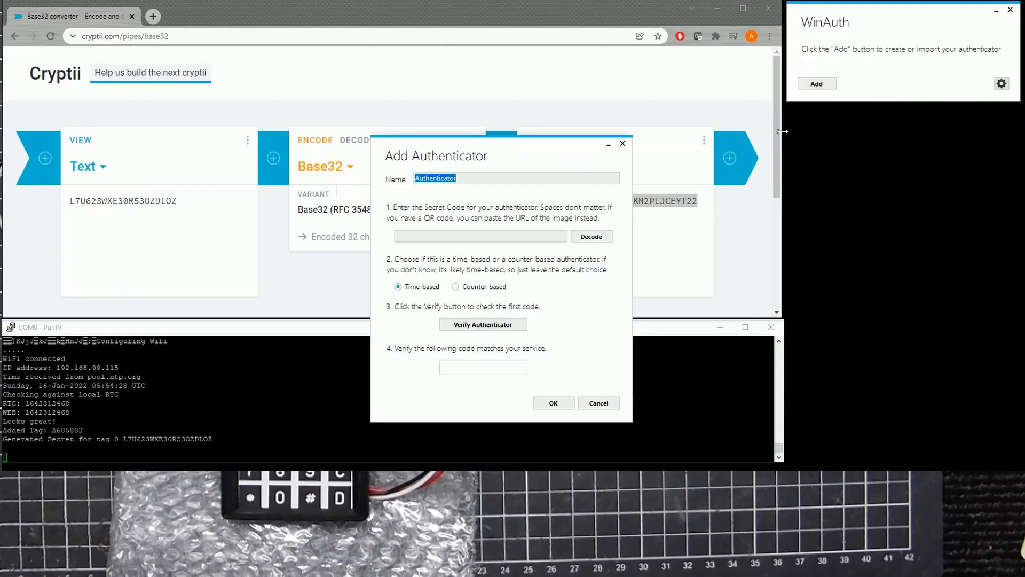
pyautogui.rightClick(481, 236)
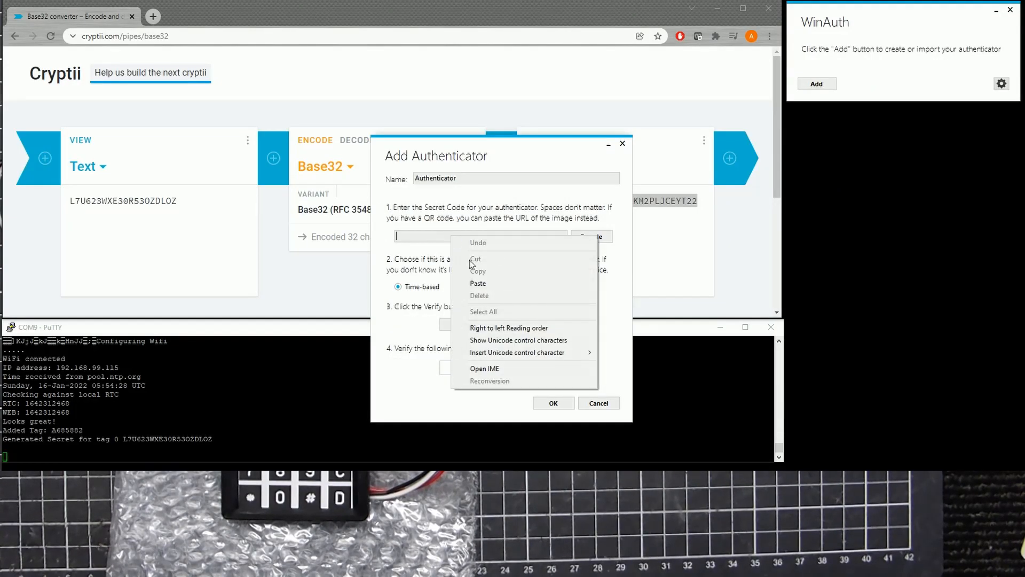
pyautogui.click(478, 283)
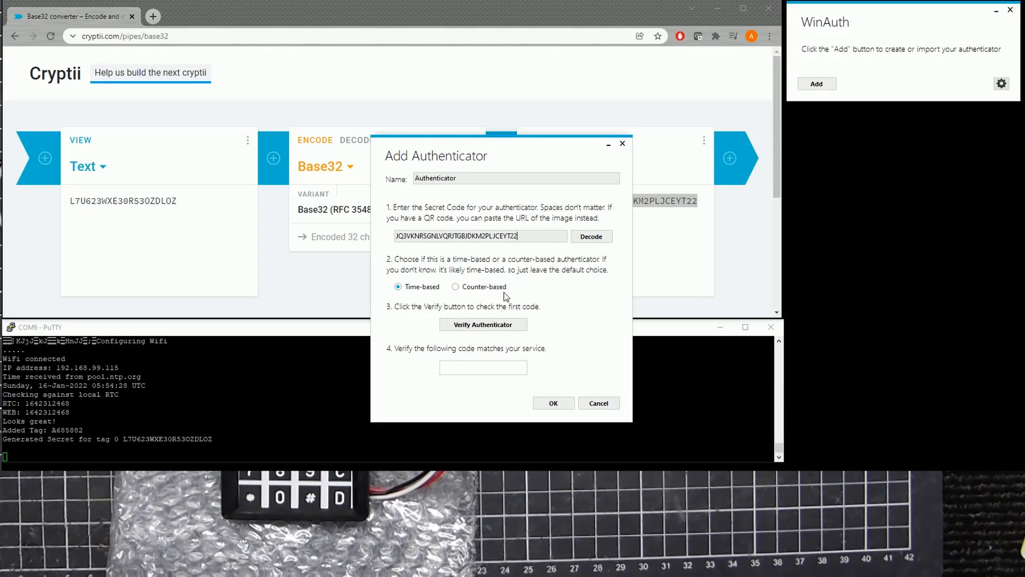
pyautogui.moveTo(520, 308)
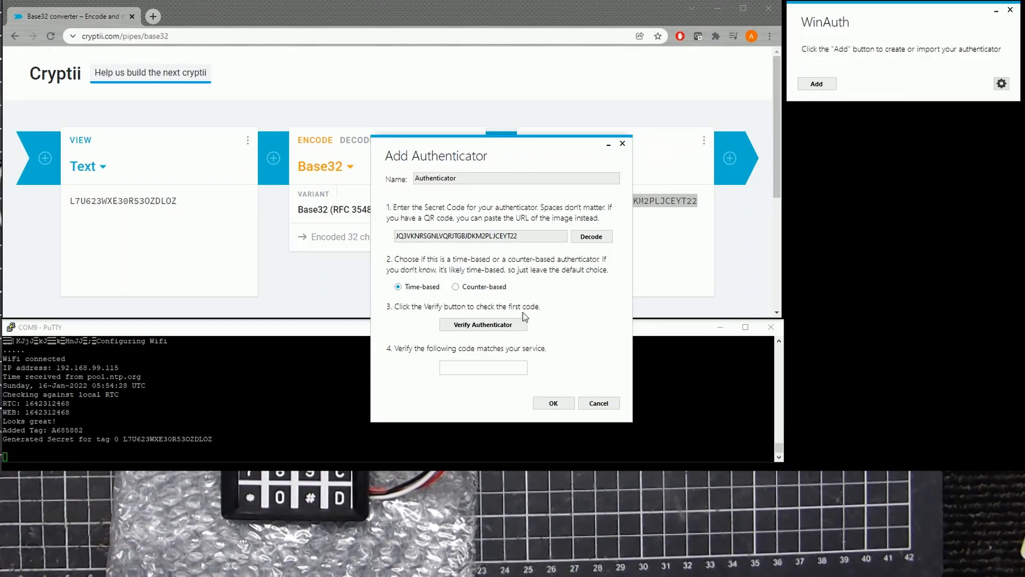
pyautogui.click(483, 324)
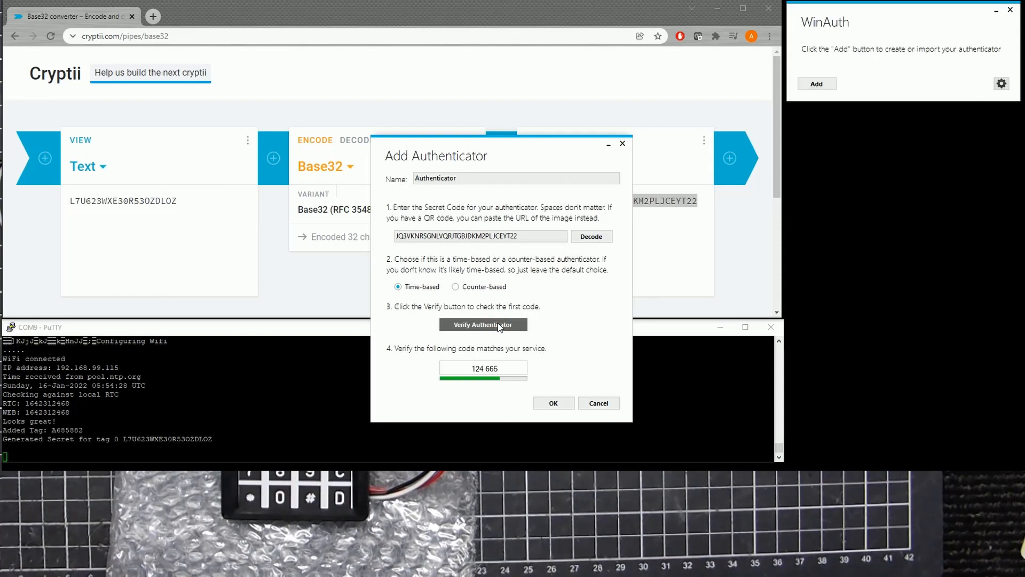